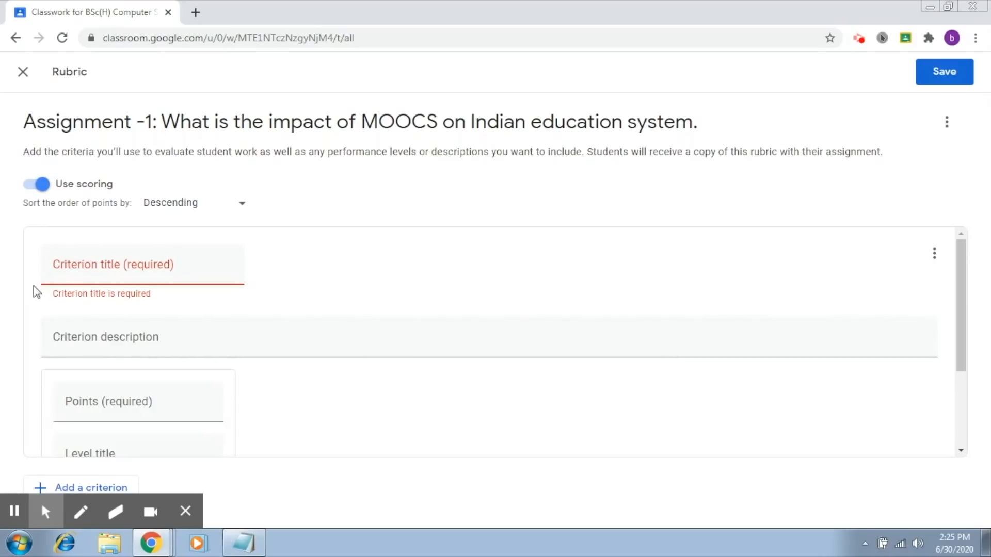
Title the rubric's first criterion "Content"
{"action": "left_click", "coordinate": [142, 269]}
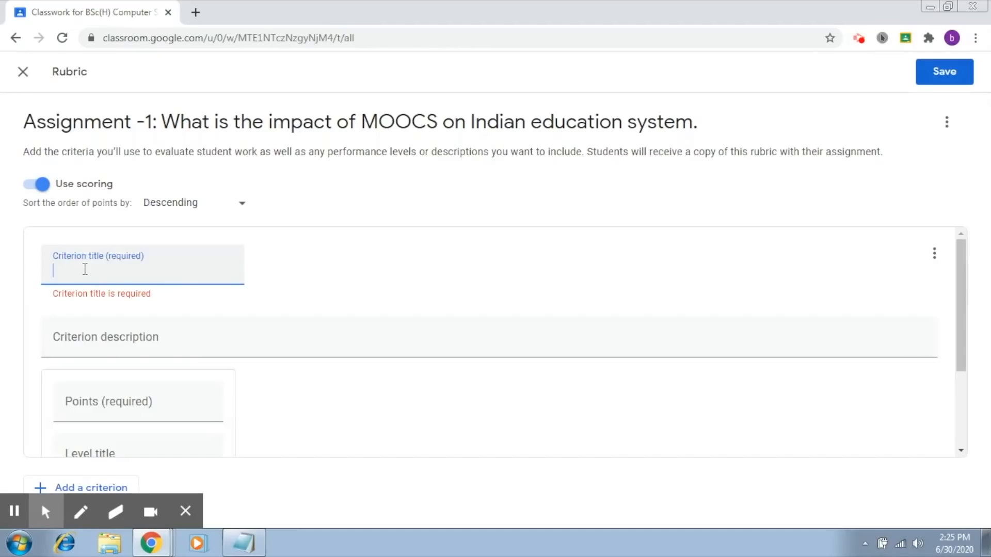
{"action": "type", "text": "Contn"}
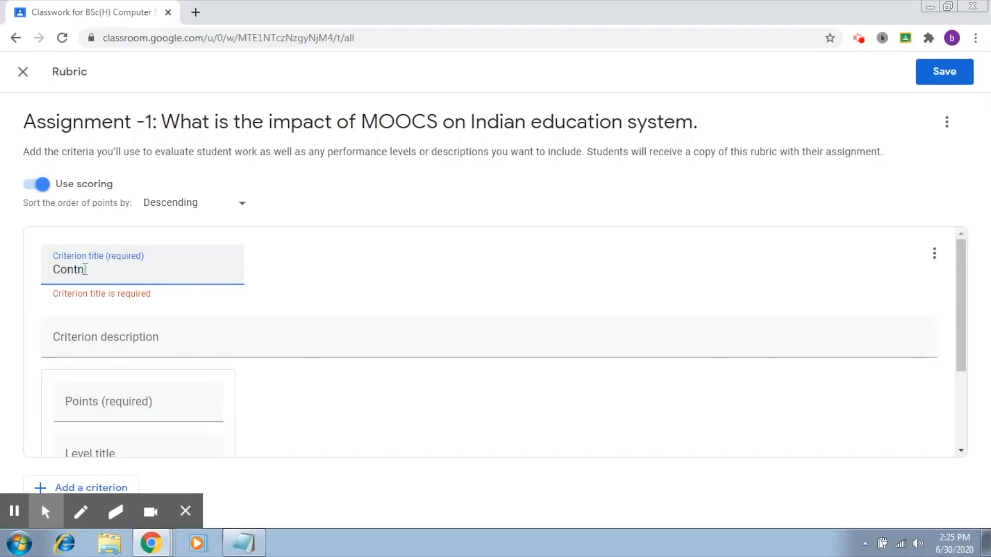
{"action": "type", "text": "ent"}
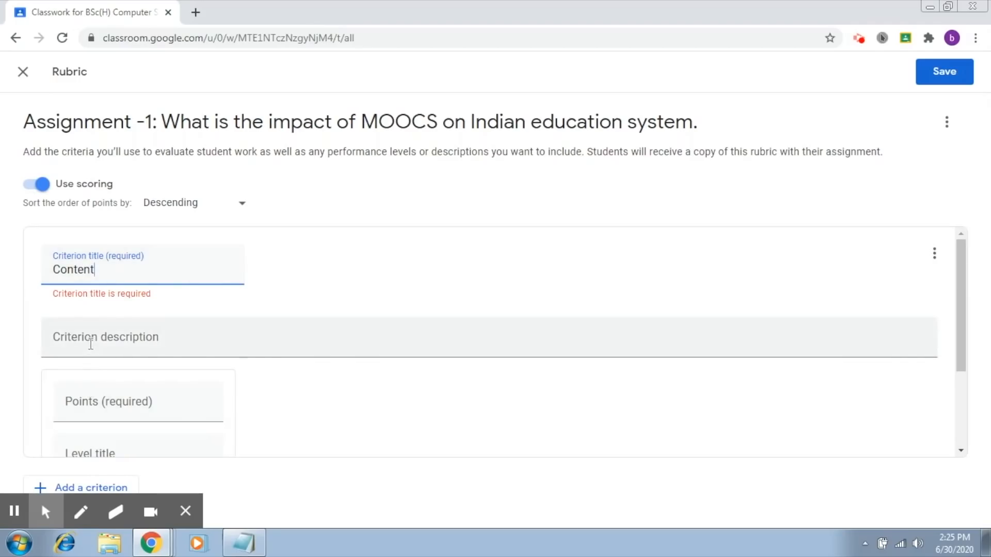
Describe the criterion as "This corresponds to the content component"
{"action": "left_click", "coordinate": [101, 337]}
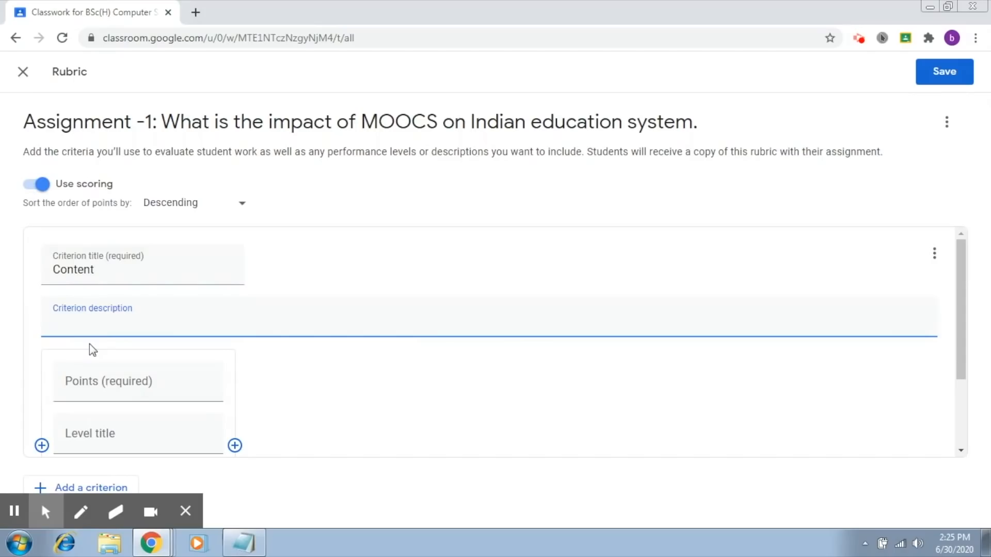
{"action": "type", "text": "This"}
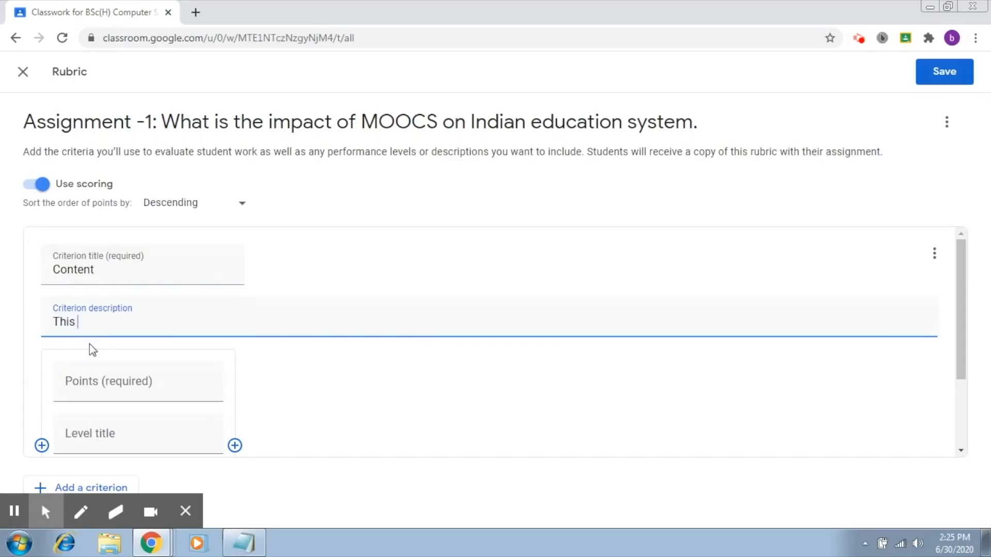
{"action": "type", "text": "corresponds to"}
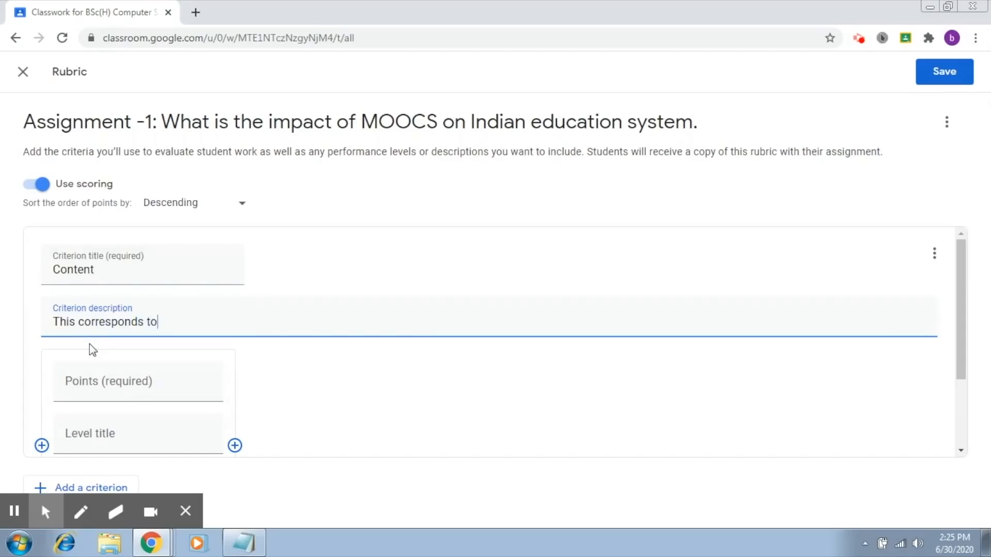
{"action": "type", "text": "the cont"}
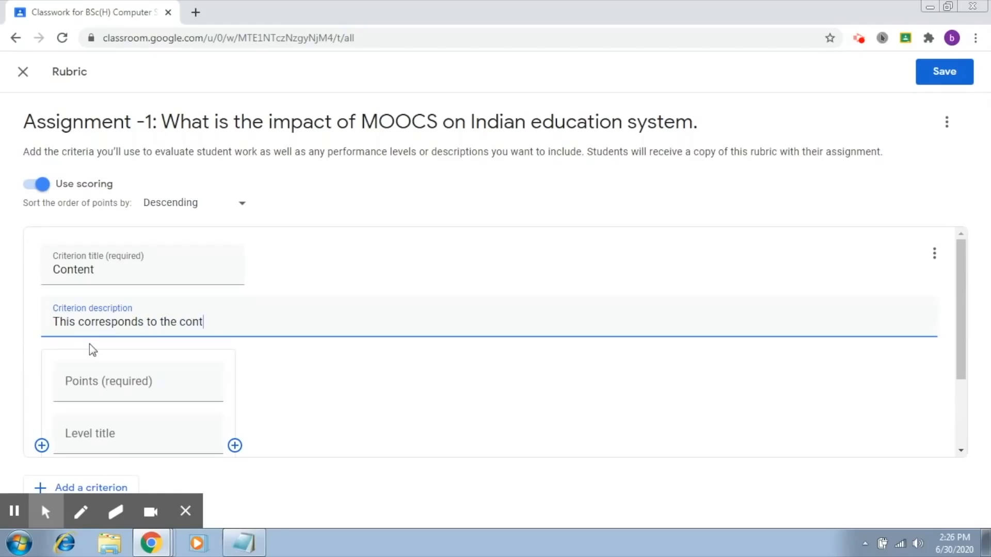
{"action": "type", "text": "ent C"}
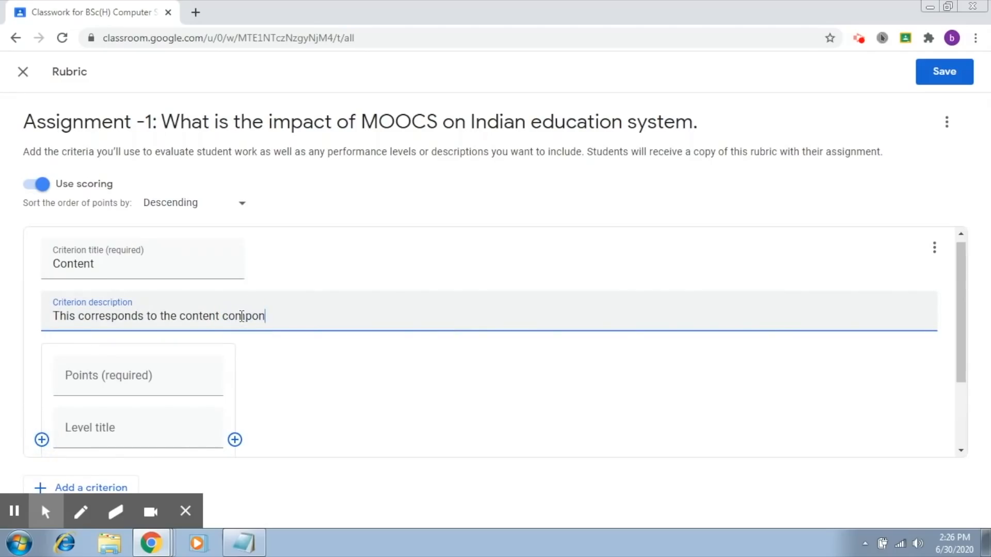
{"action": "type", "text": "ent"}
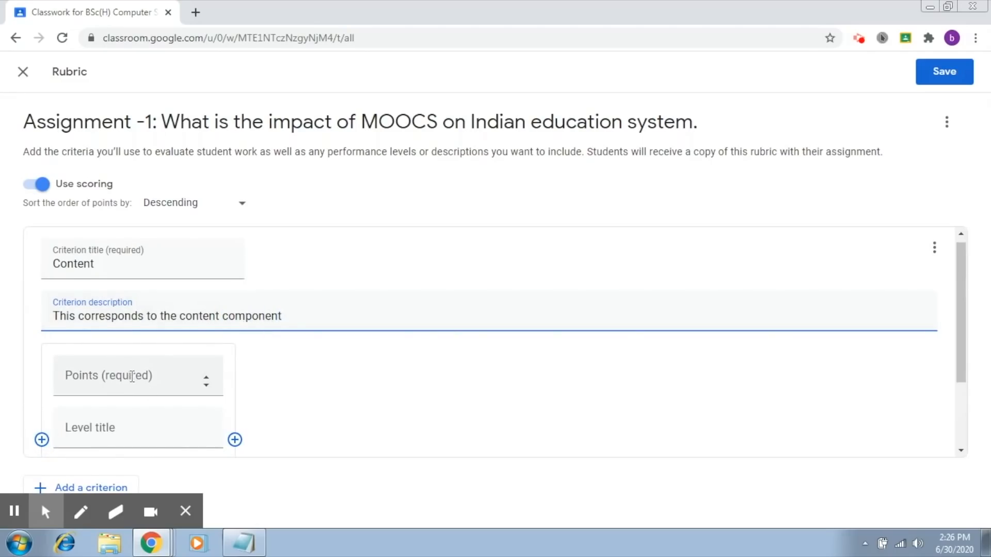
Give the Content criterion's first level 10 points and the title "Excellent"
{"action": "scroll", "scroll_direction": "down", "scroll_amount": 3}
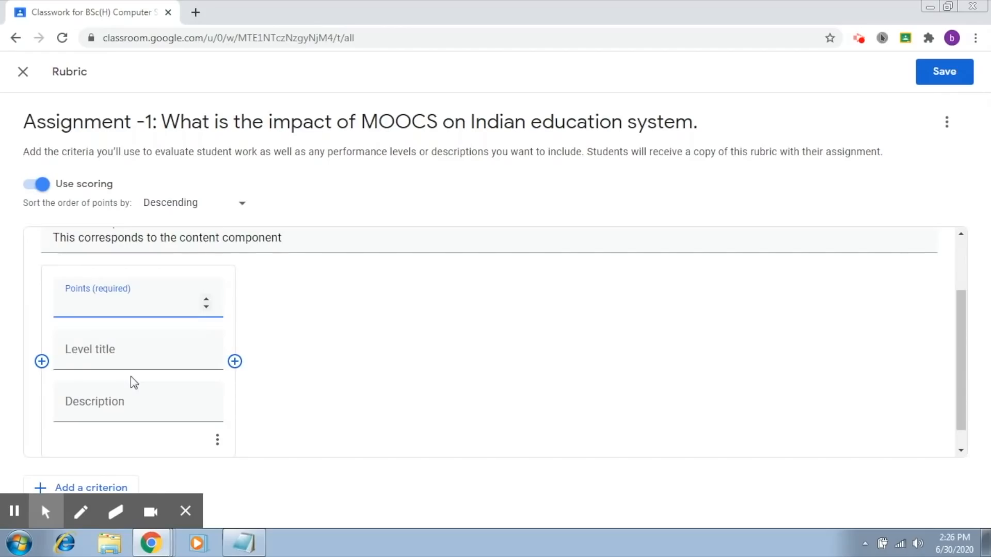
{"action": "left_click", "coordinate": [126, 303]}
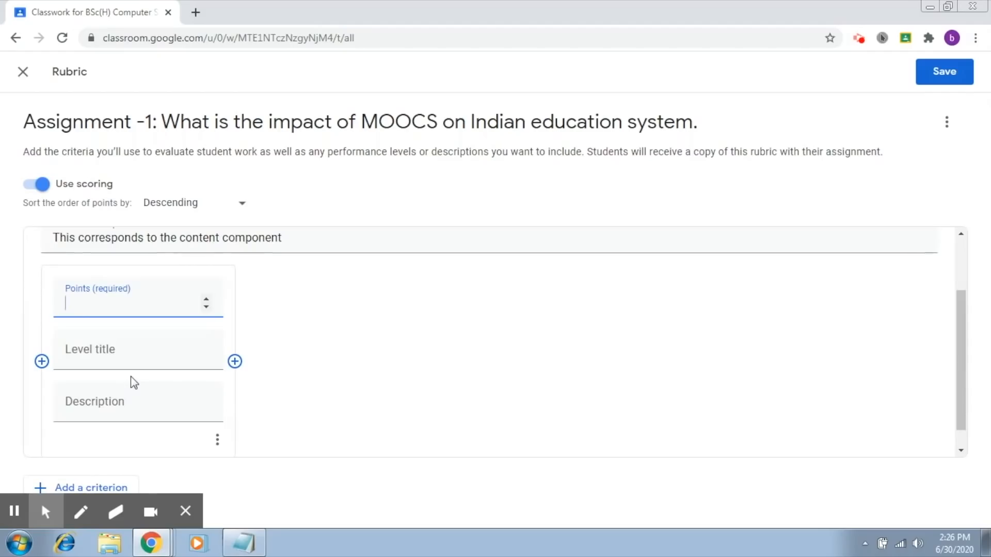
{"action": "type", "text": "10"}
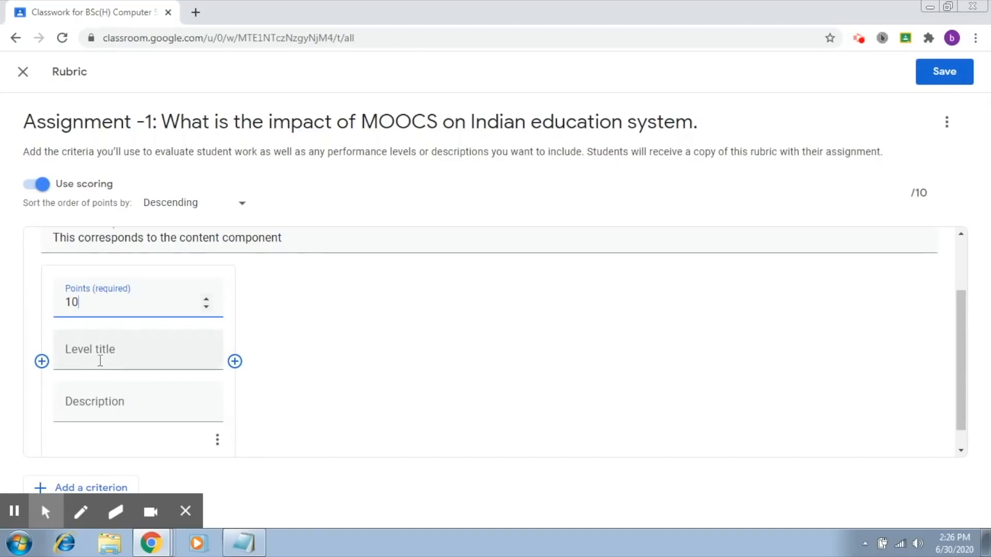
{"action": "left_click", "coordinate": [138, 354]}
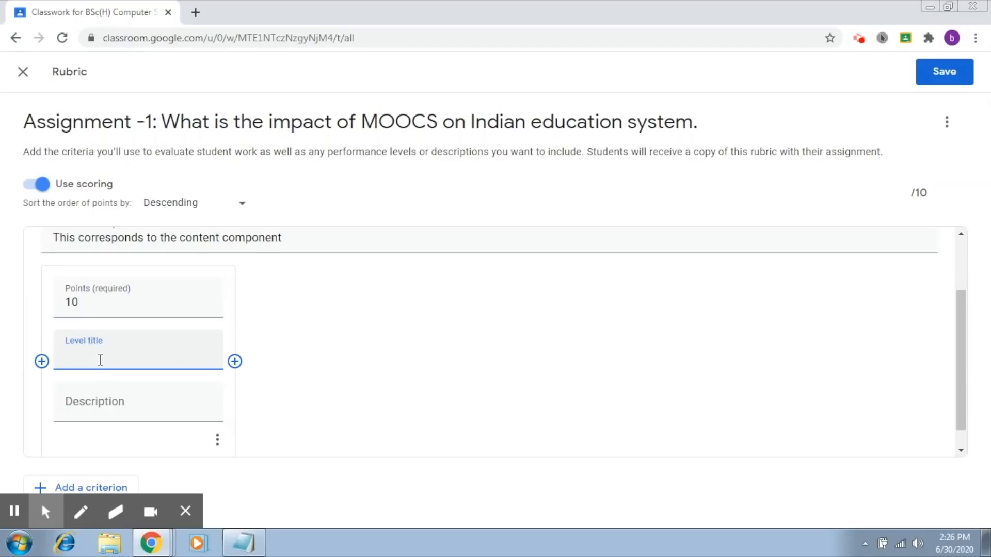
{"action": "type", "text": "Excellent"}
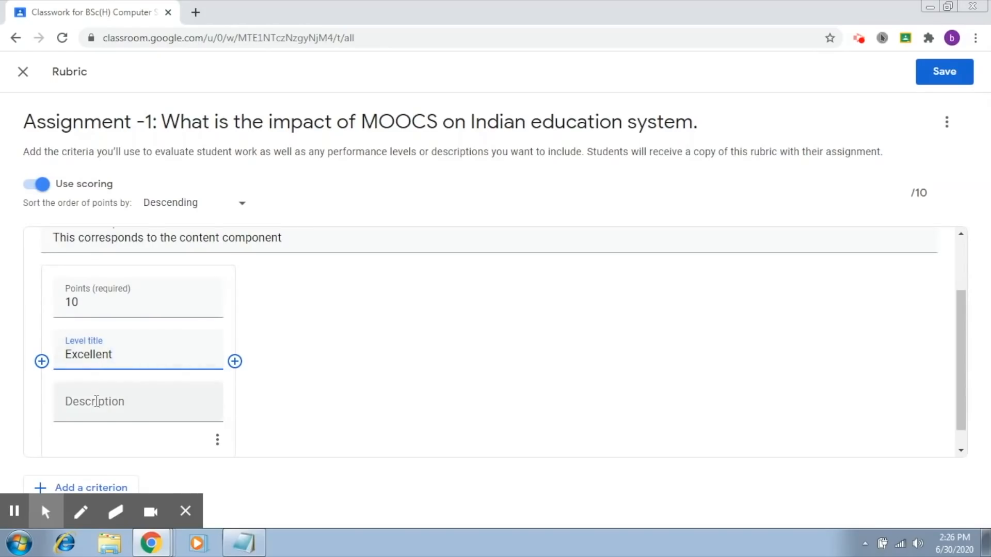
Begin the Excellent description: "The content is up to date and well written."
{"action": "left_click", "coordinate": [95, 402]}
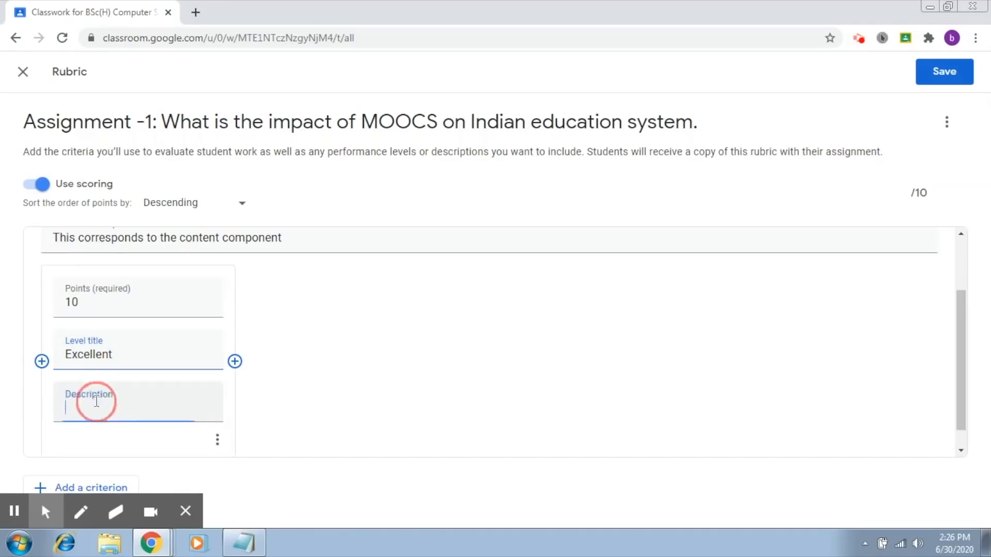
{"action": "left_click", "coordinate": [95, 402]}
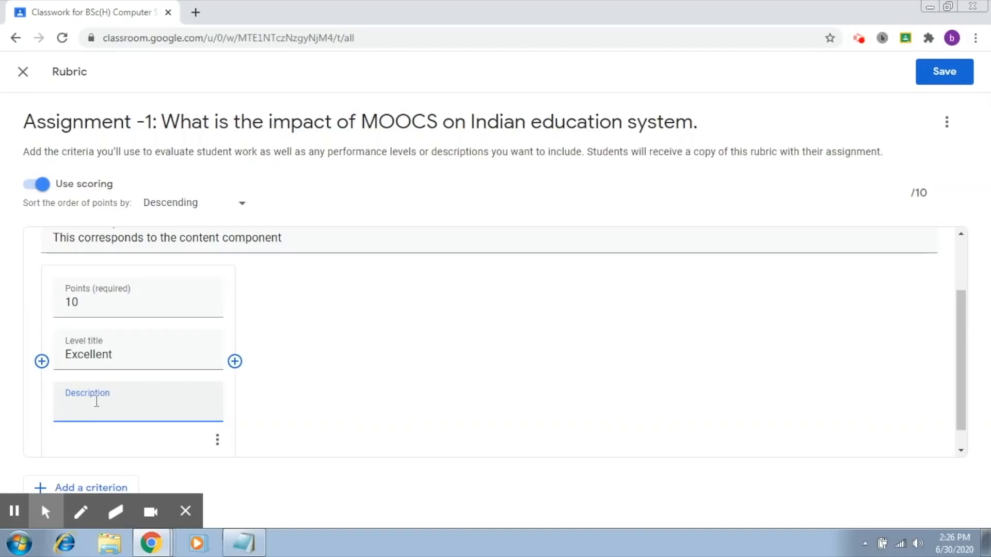
{"action": "type", "text": "Tje x"}
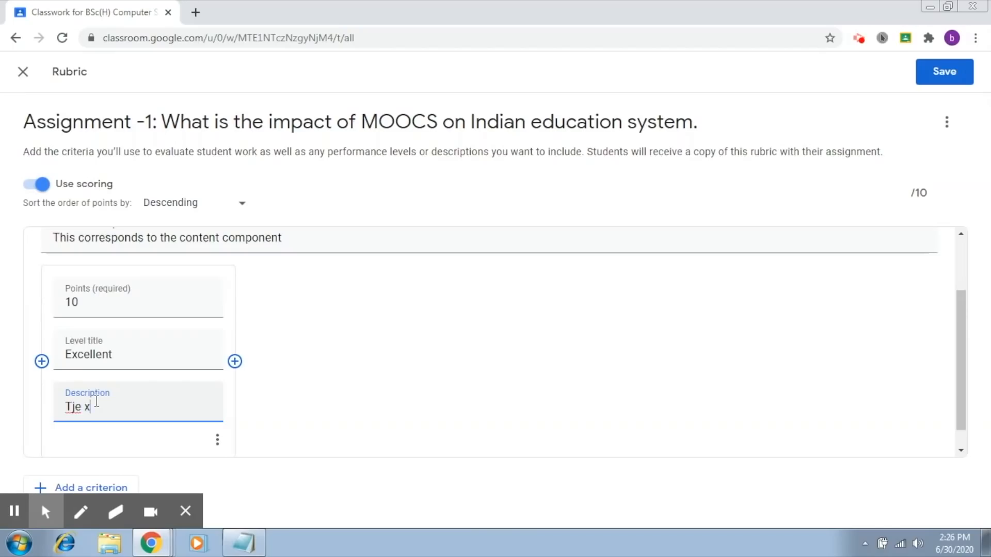
{"action": "type", "text": "The contn"}
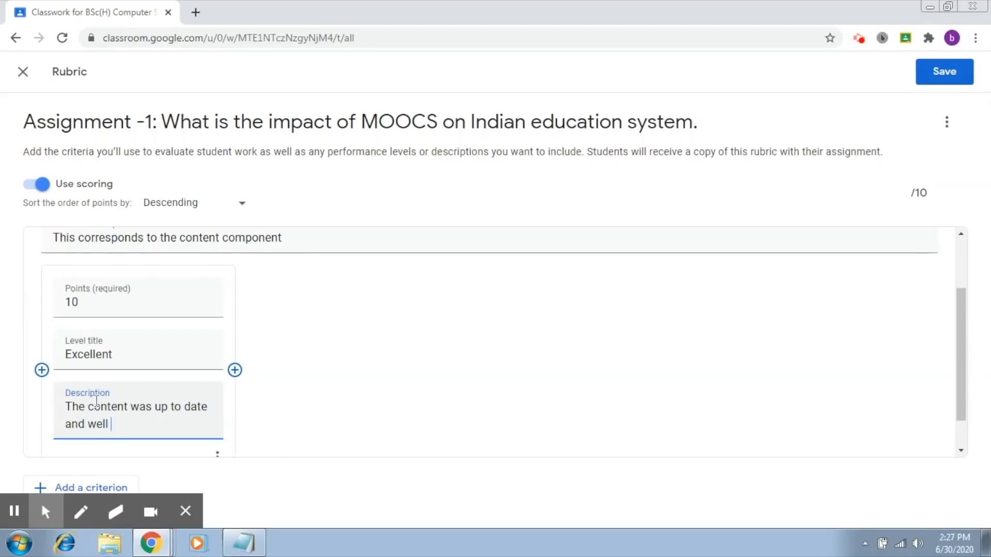
{"action": "type", "text": "written. All"}
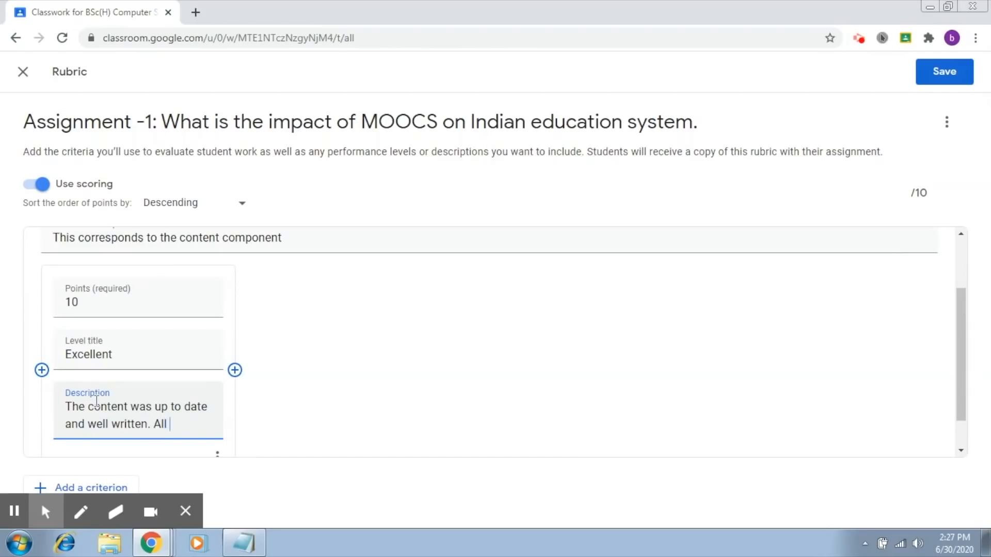
{"action": "type", "text": "r"}
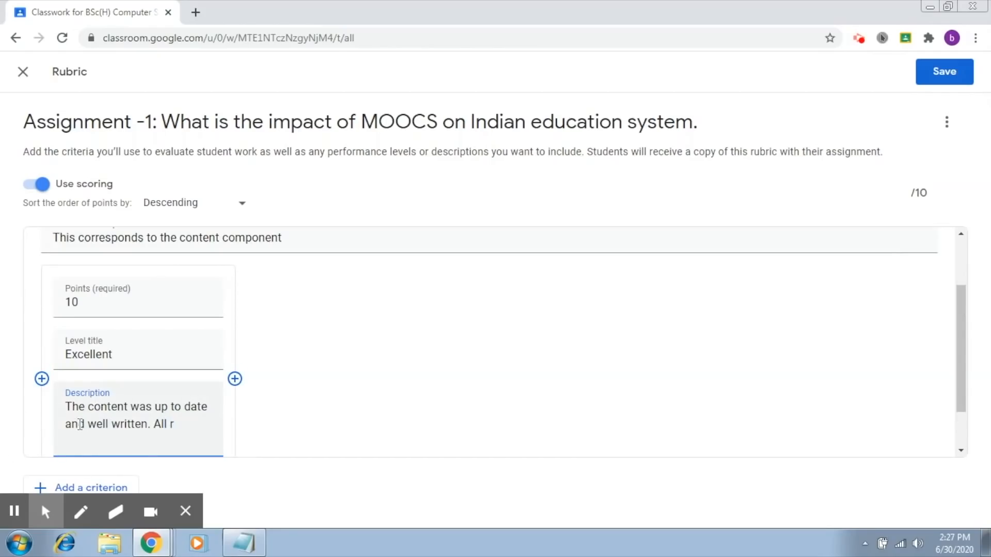
Replace "was" with "is" and finish with "All recent advancements are covered."
{"action": "left_click", "coordinate": [134, 410]}
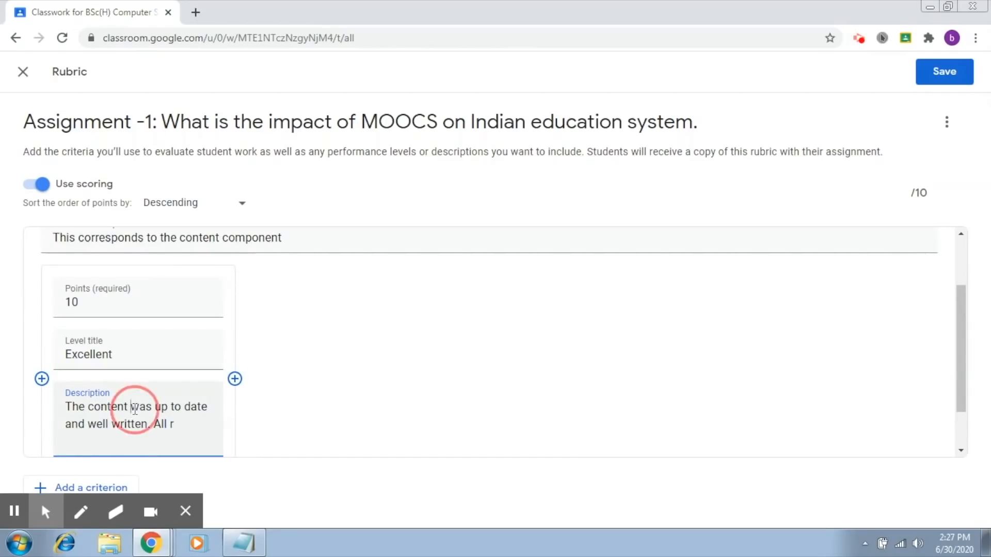
{"action": "double_click", "coordinate": [137, 407]}
{"action": "type", "text": "i"}
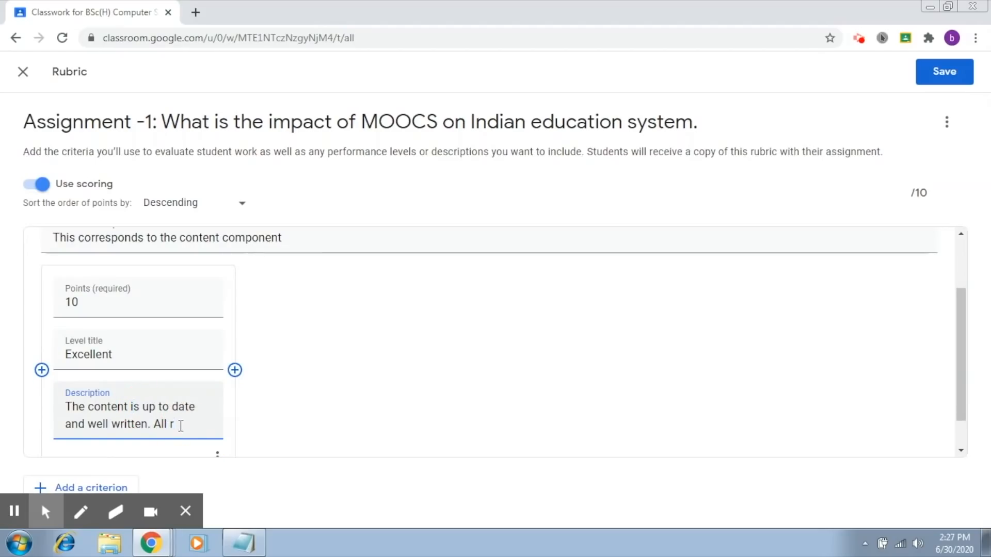
{"action": "type", "text": "ecent"}
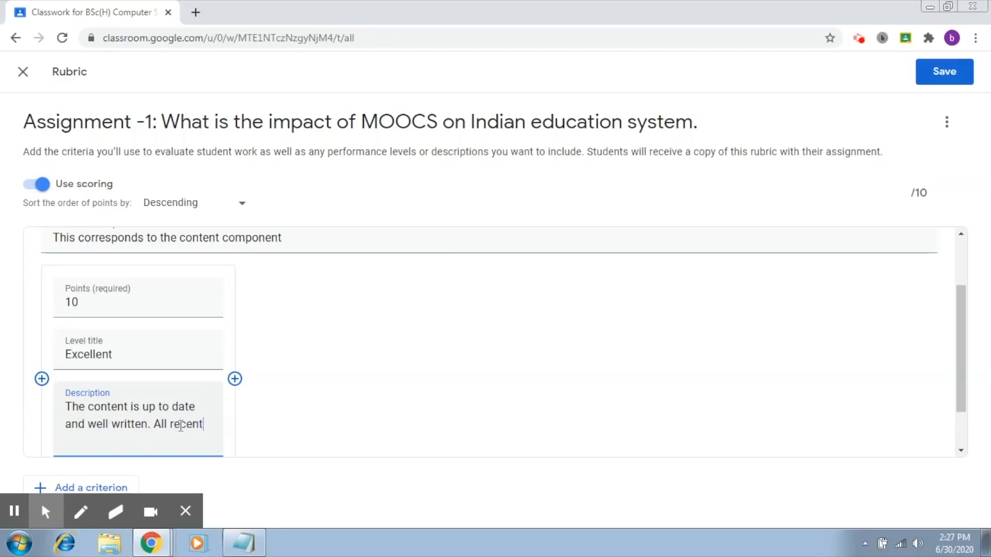
{"action": "type", "text": "s"}
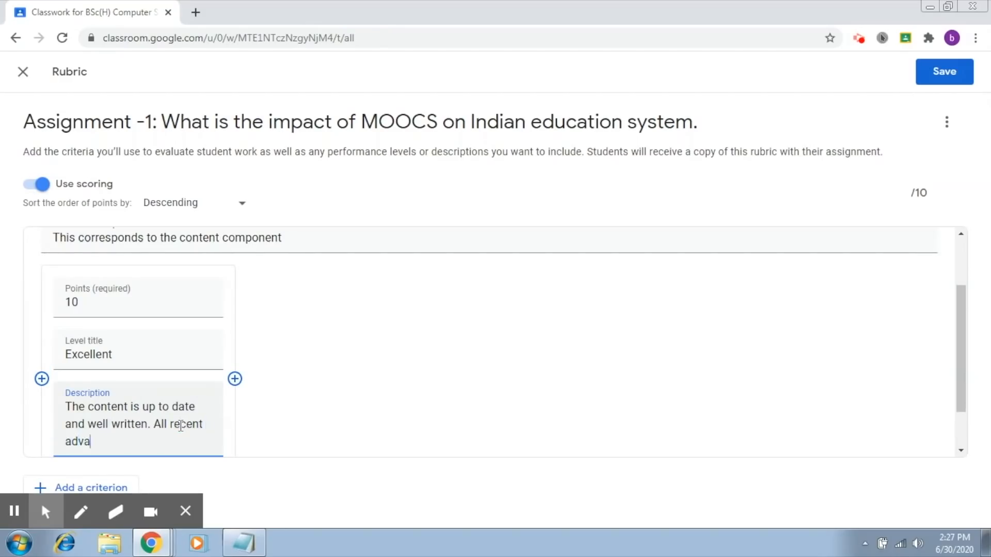
{"action": "type", "text": "ncements"}
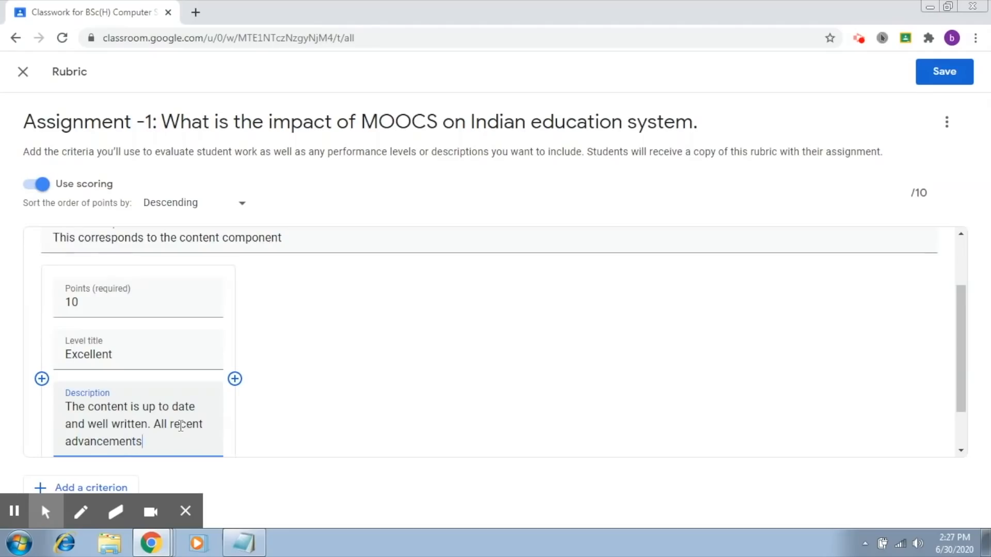
{"action": "type", "text": "are cover"}
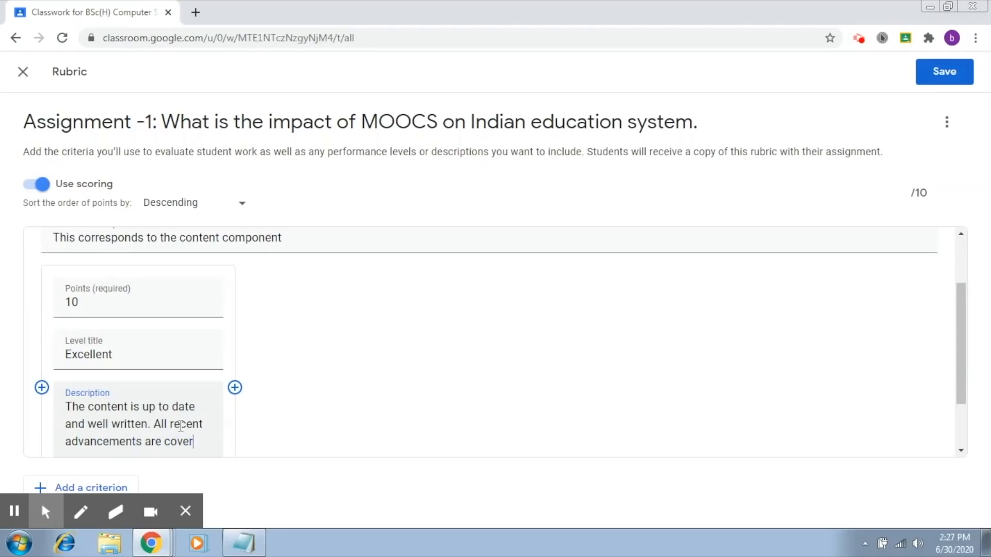
{"action": "type", "text": "ed."}
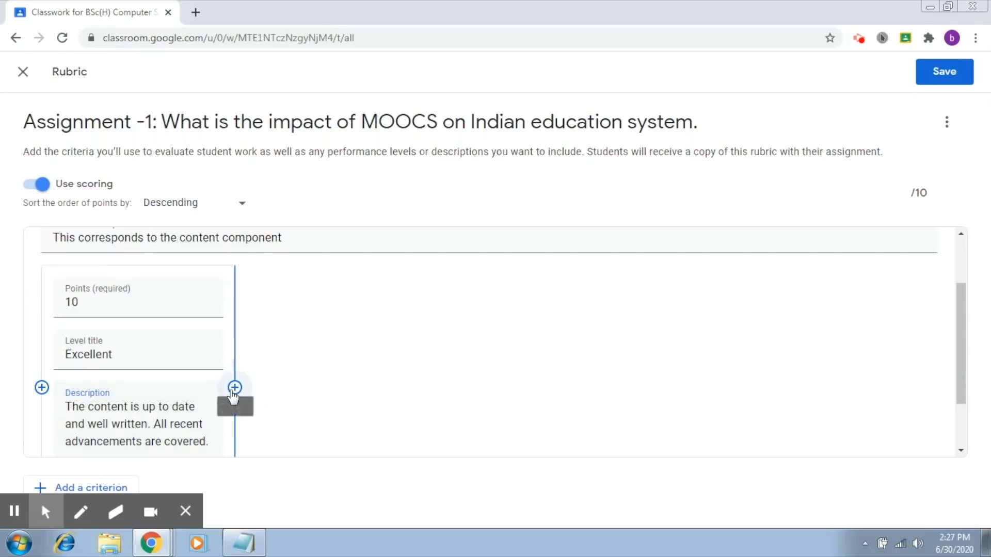
{"action": "mouse_move", "coordinate": [234, 387]}
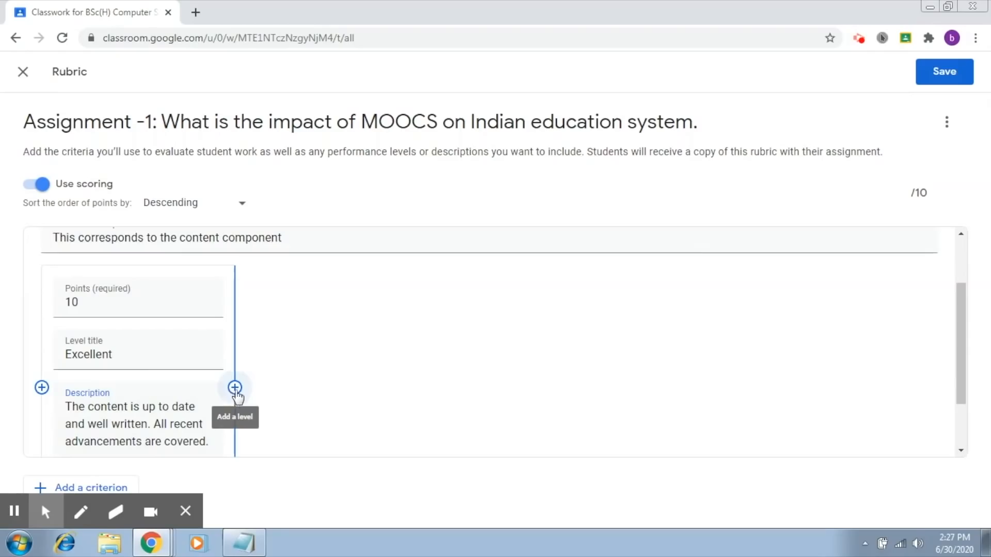
Add a second level worth 5 points titled "Moderate"
{"action": "left_click", "coordinate": [234, 387]}
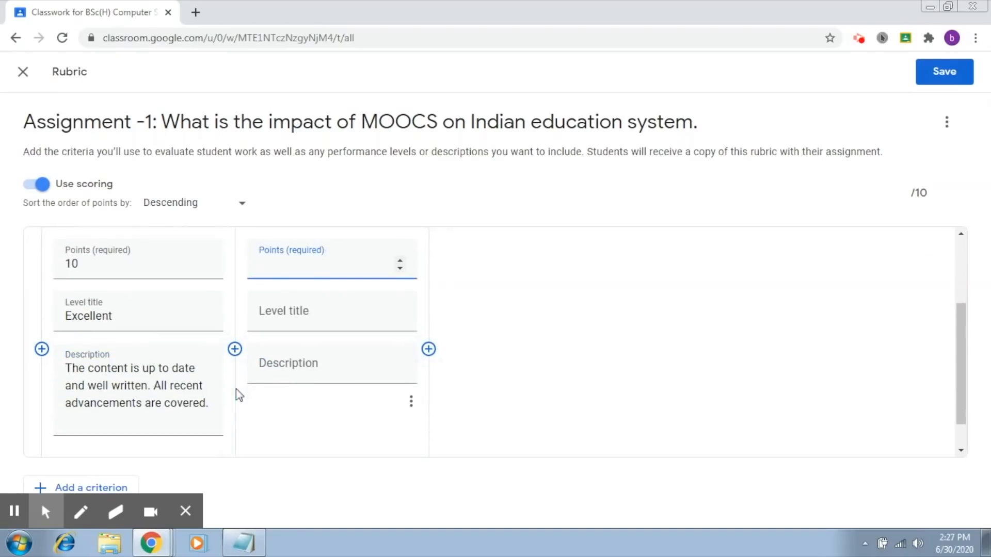
{"action": "left_click", "coordinate": [328, 264]}
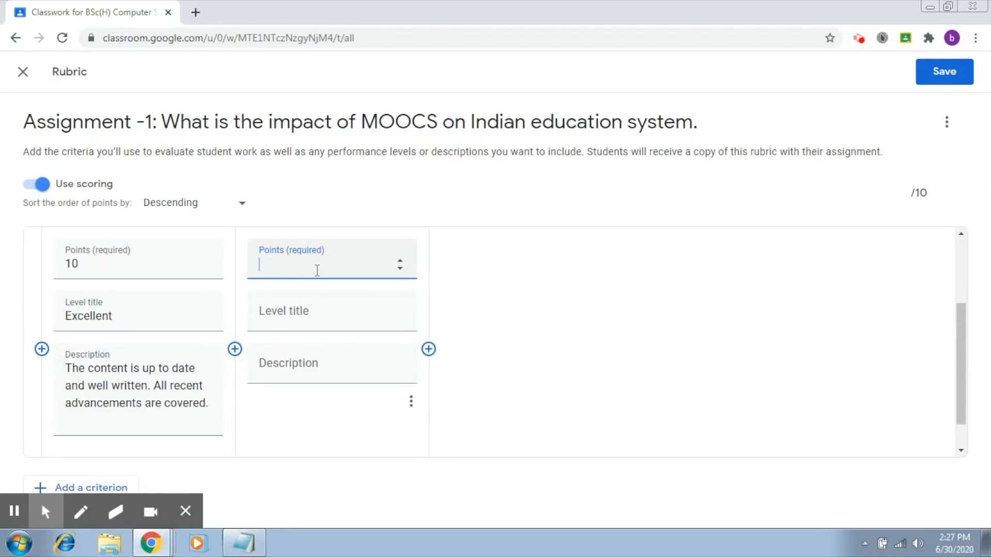
{"action": "type", "text": "5"}
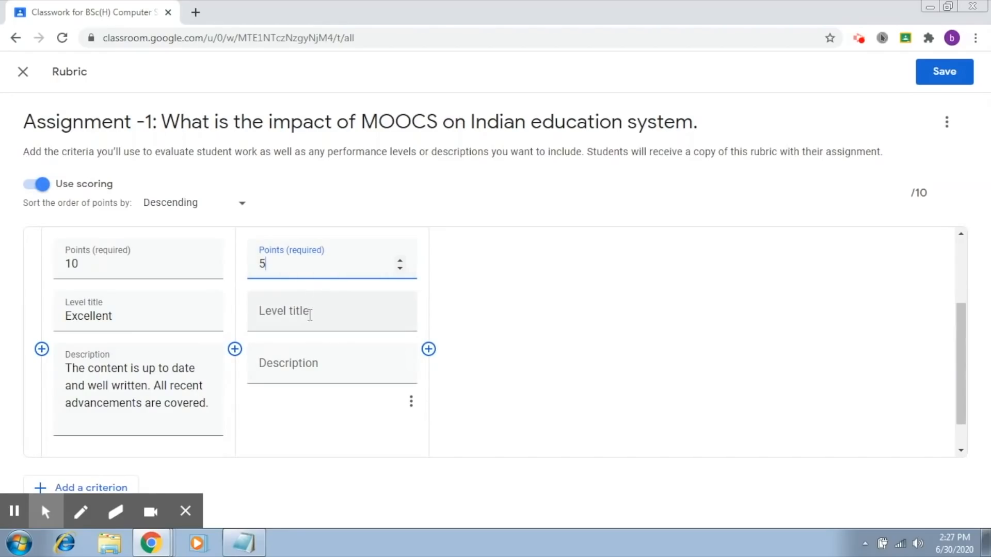
{"action": "type", "text": "Mod"}
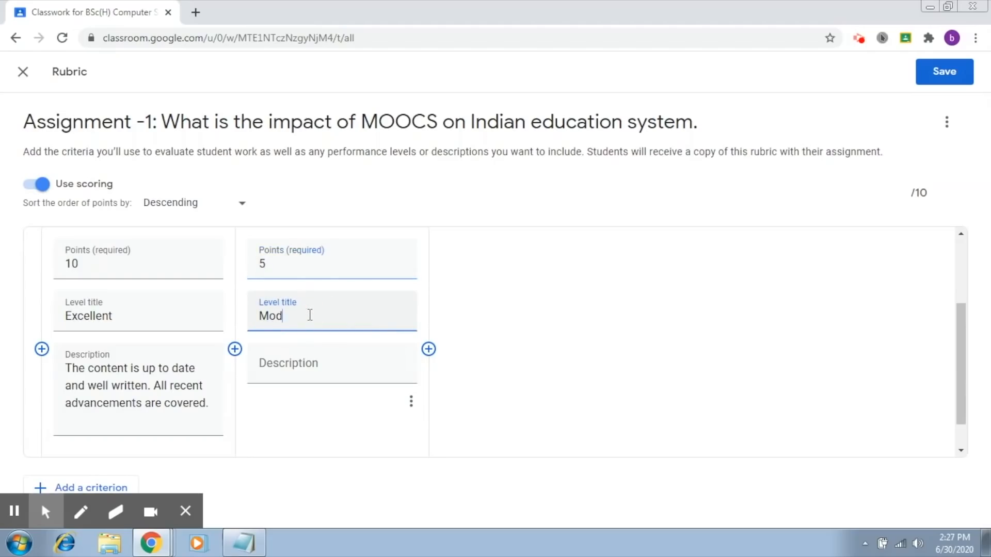
{"action": "type", "text": "erate"}
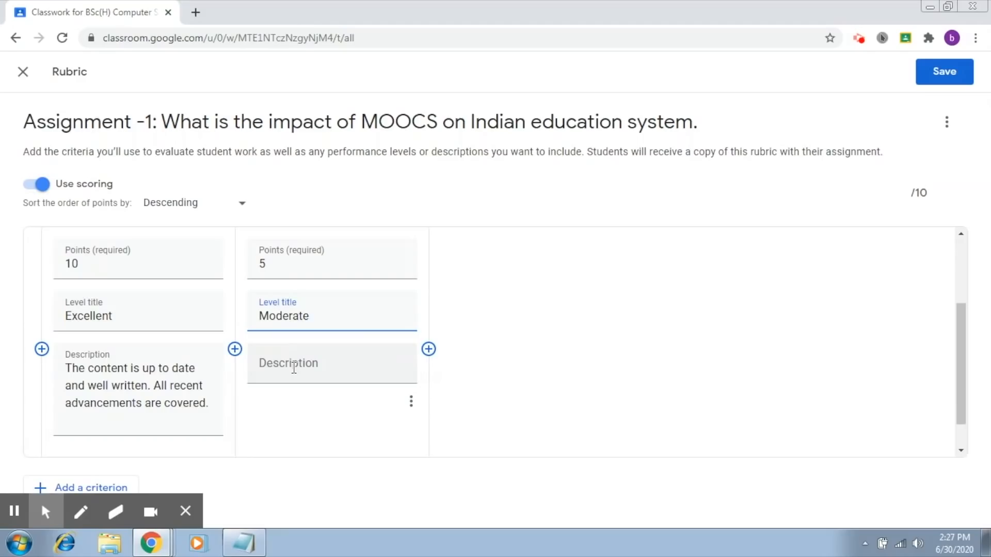
Describe Moderate as "The content is upto date but does not cover latest advancements."
{"action": "left_click", "coordinate": [308, 316]}
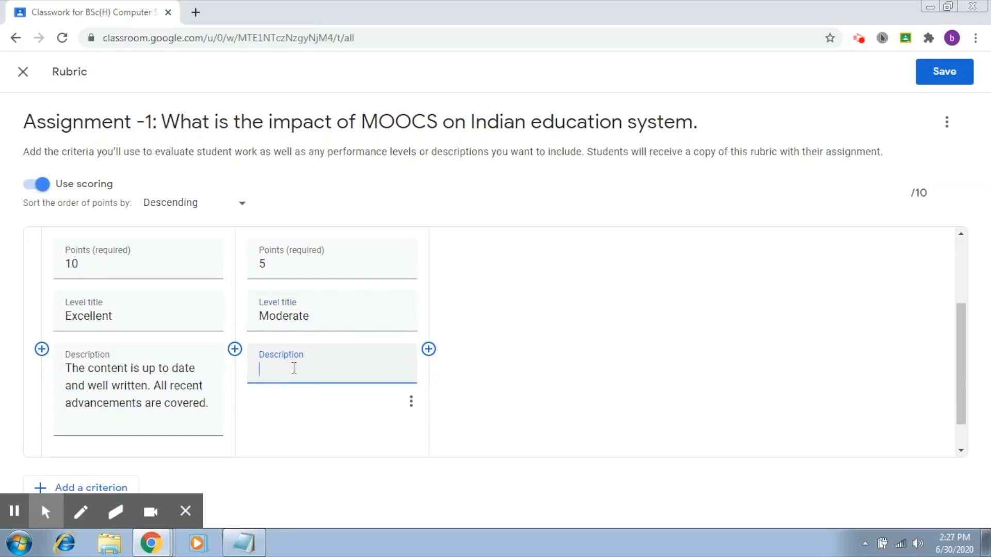
{"action": "type", "text": "The content is up"}
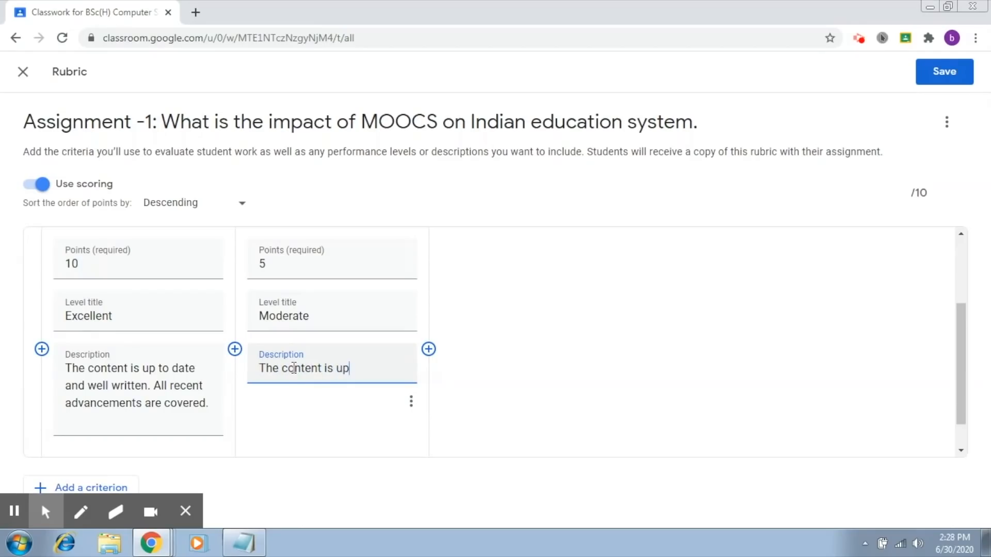
{"action": "type", "text": "to date"}
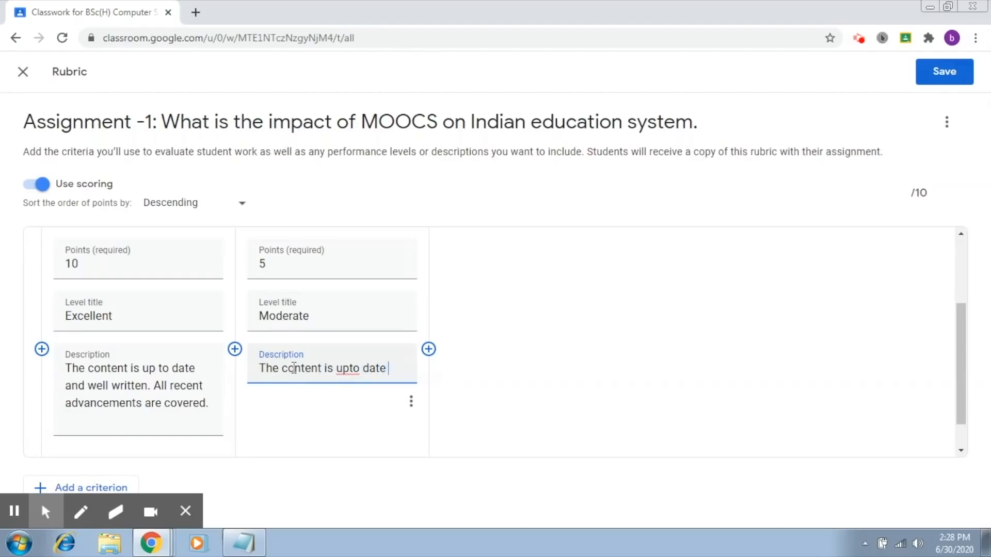
{"action": "type", "text": "but"}
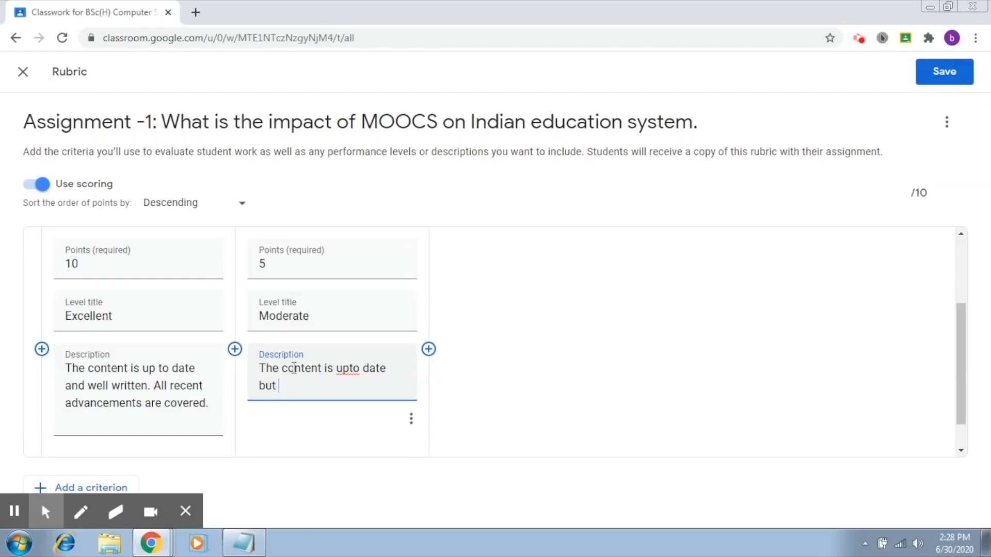
{"action": "type", "text": "does not cove"}
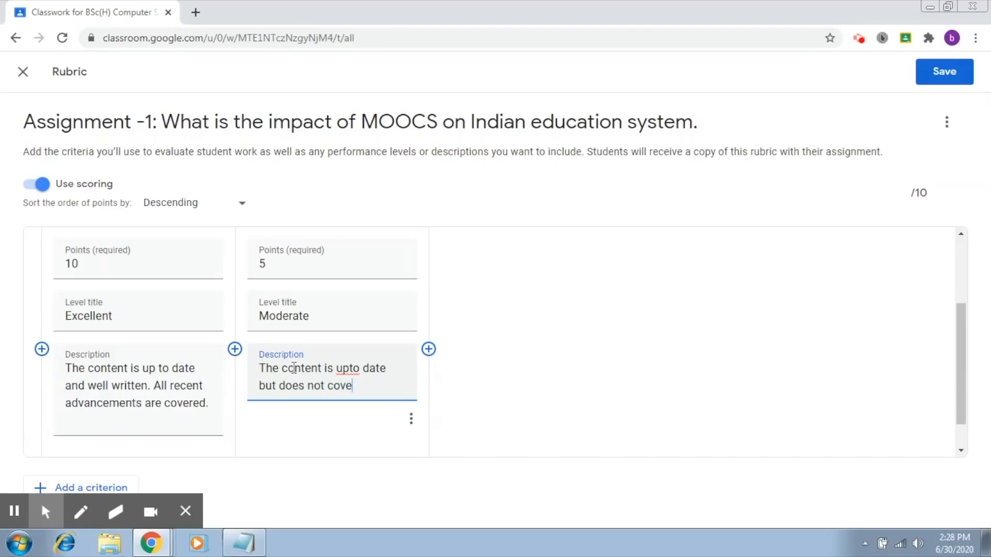
{"action": "type", "text": "r latest a"}
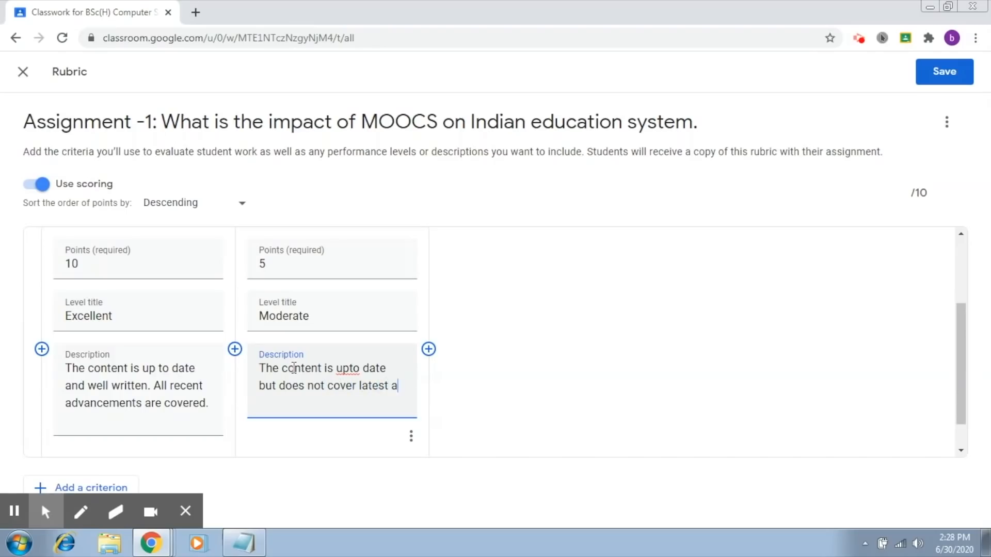
{"action": "type", "text": "dvancemen"}
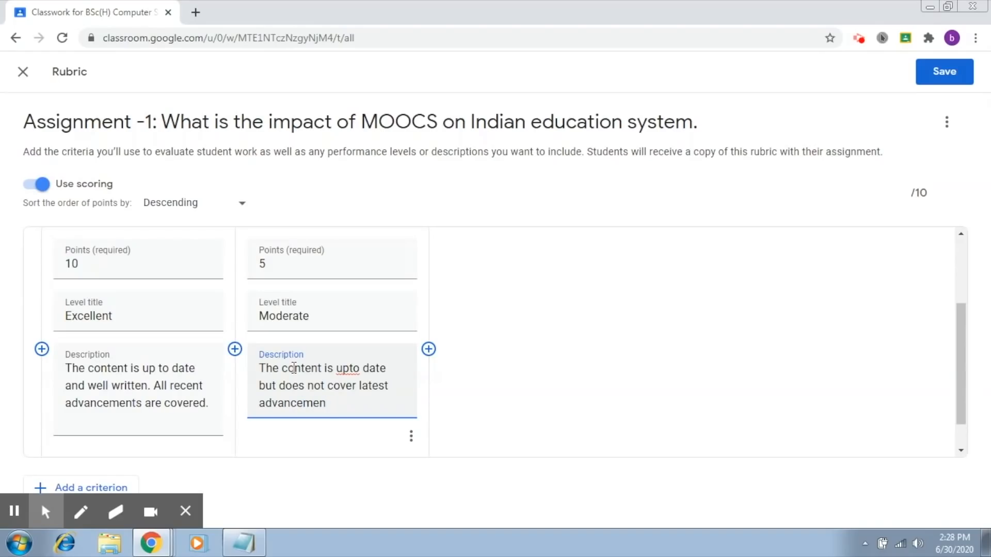
{"action": "type", "text": "ts."}
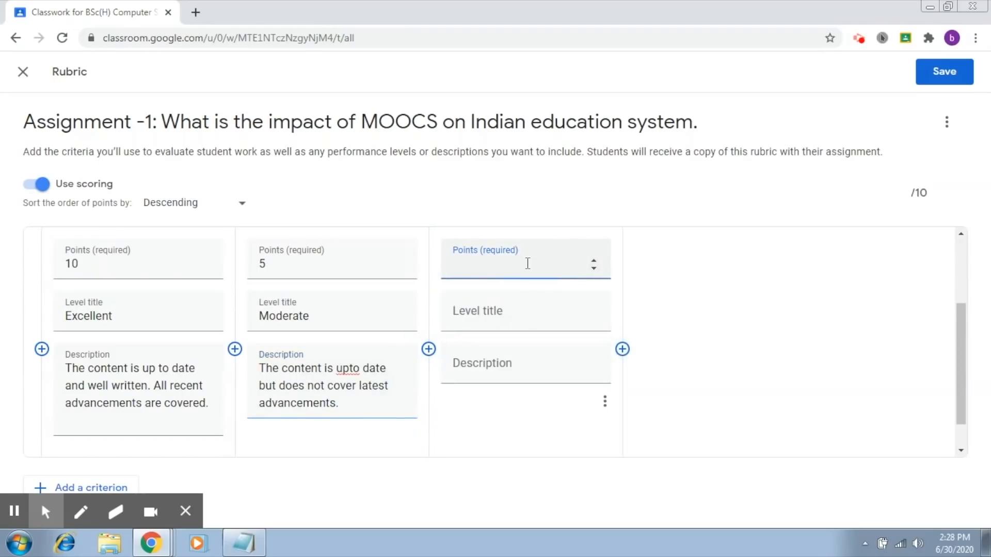
Give the third level 3 points and the title "Below average"
{"action": "type", "text": "3"}
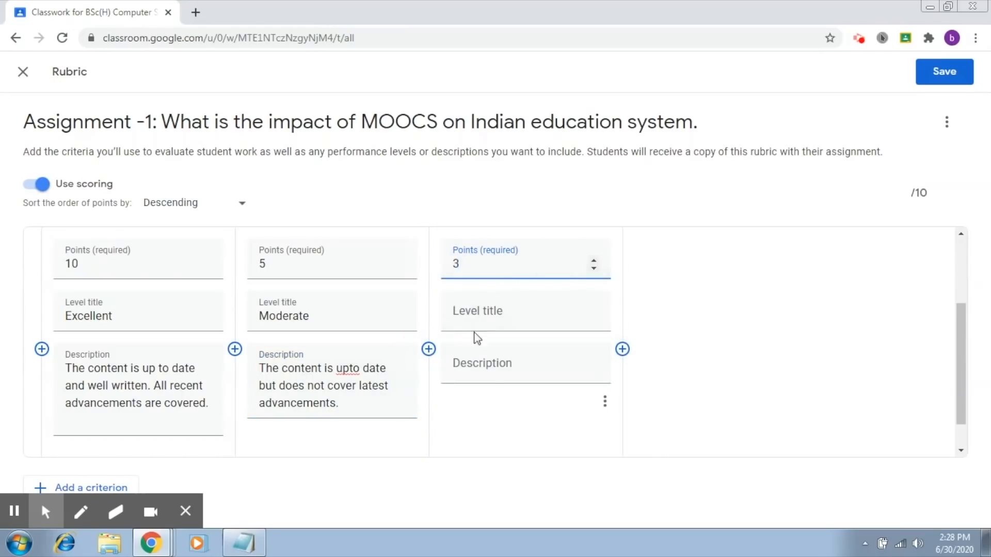
{"action": "left_click", "coordinate": [524, 311]}
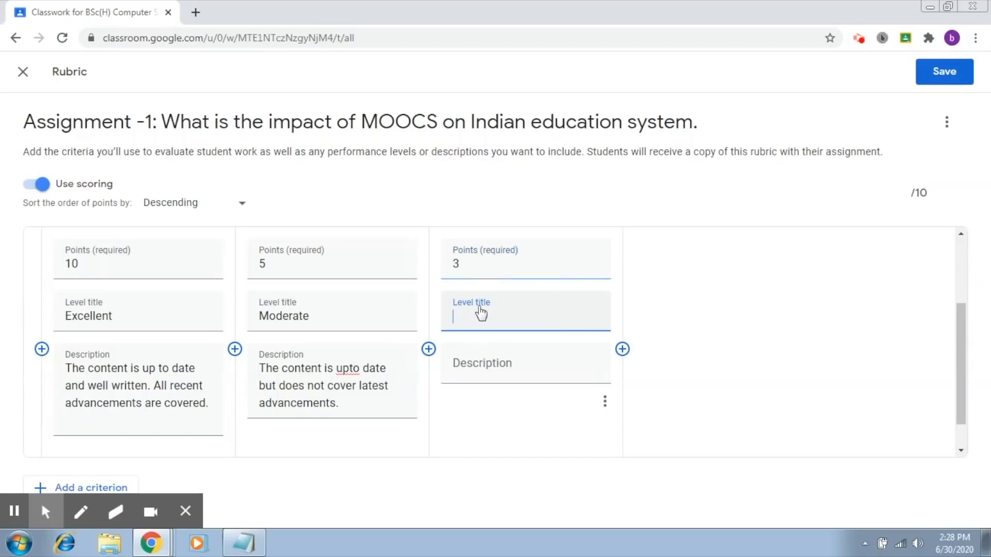
{"action": "type", "text": "Below"}
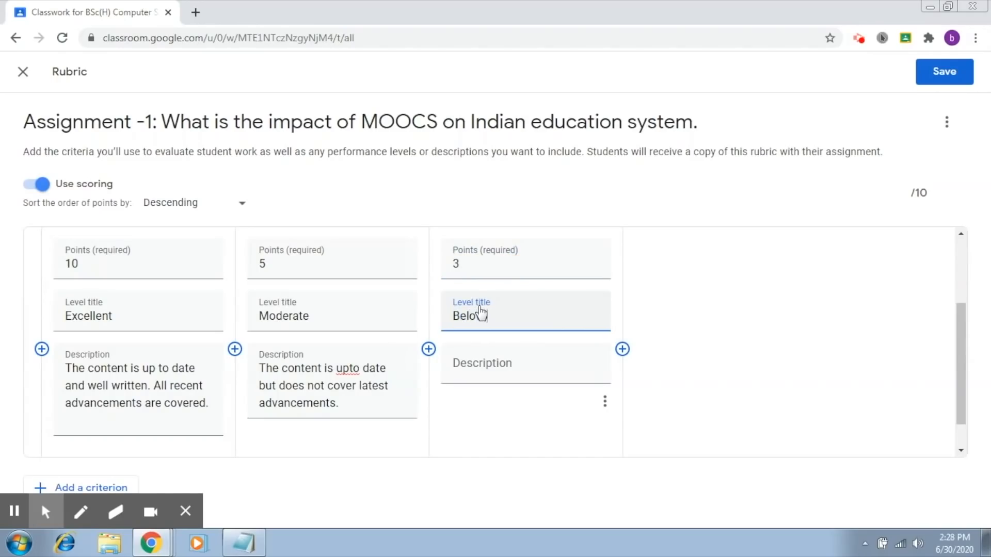
{"action": "type", "text": "average"}
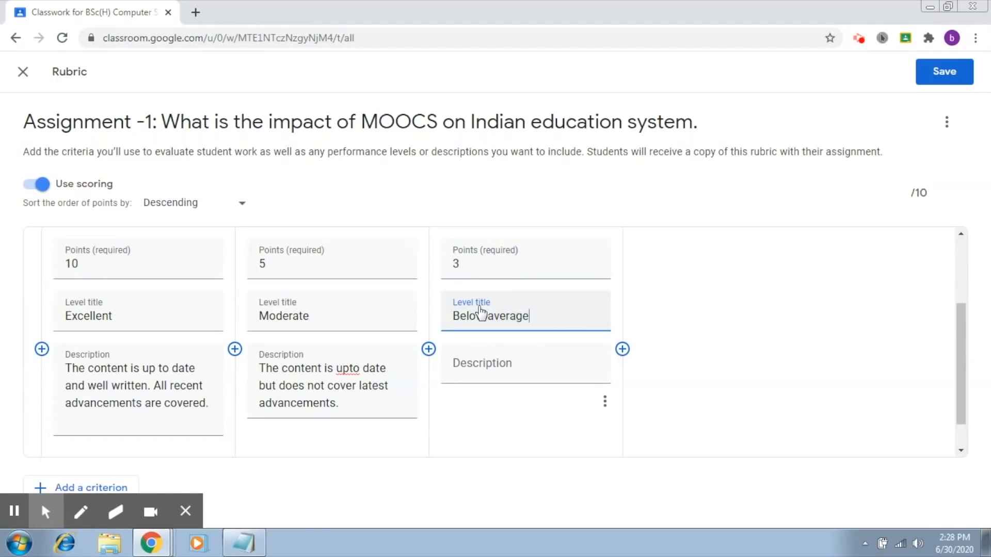
Describe it as content not well written and not highlighting MOOCs' role in the education system
{"action": "type", "text": "The"}
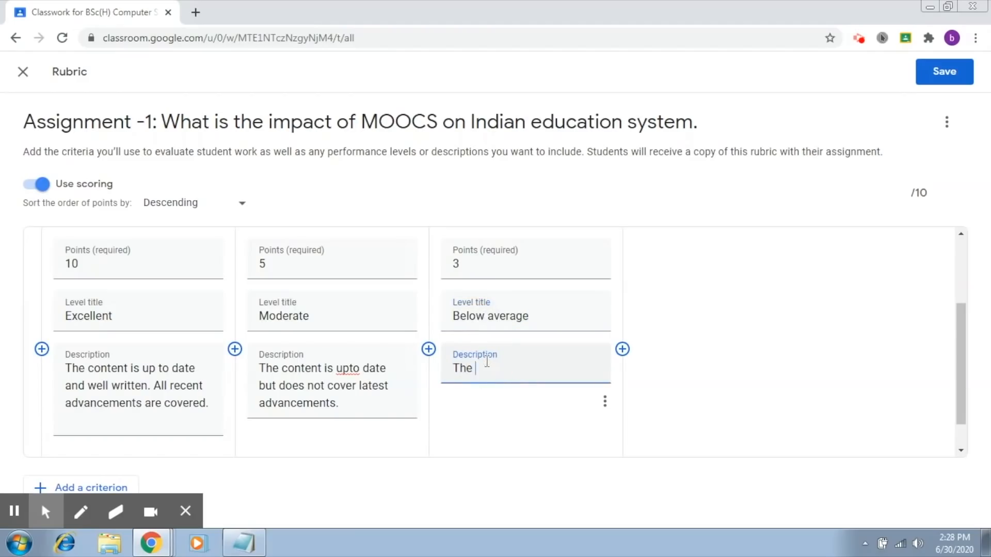
{"action": "type", "text": "content is"}
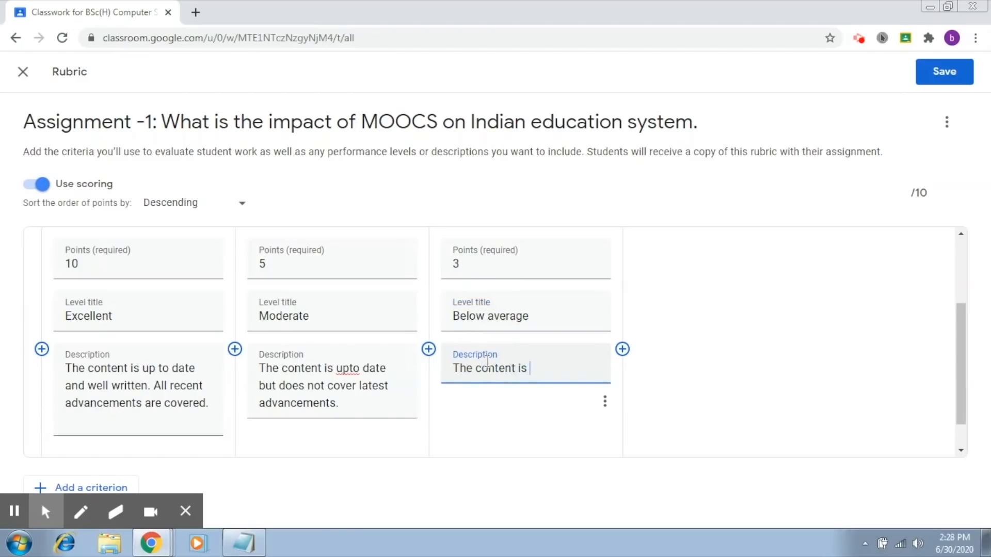
{"action": "type", "text": "not well"}
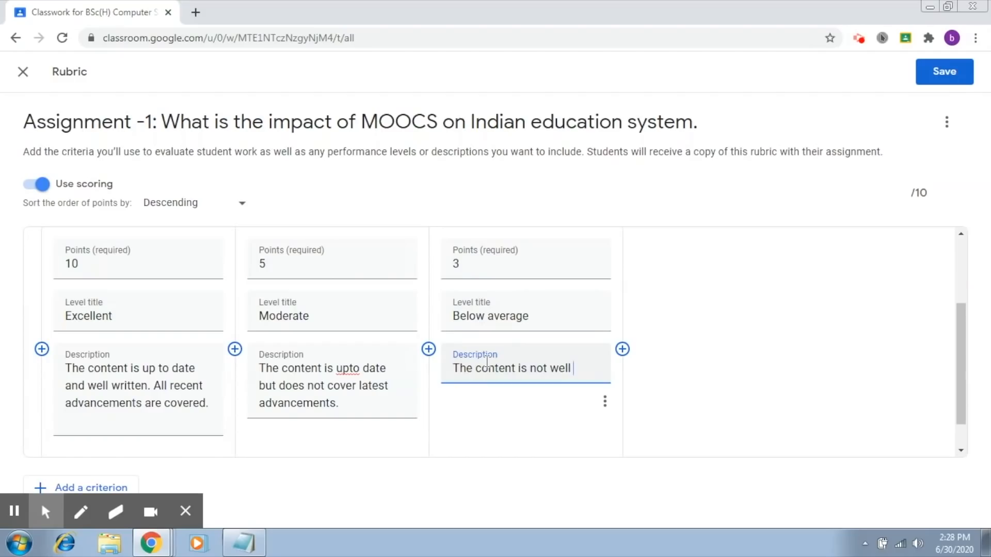
{"action": "type", "text": "write"}
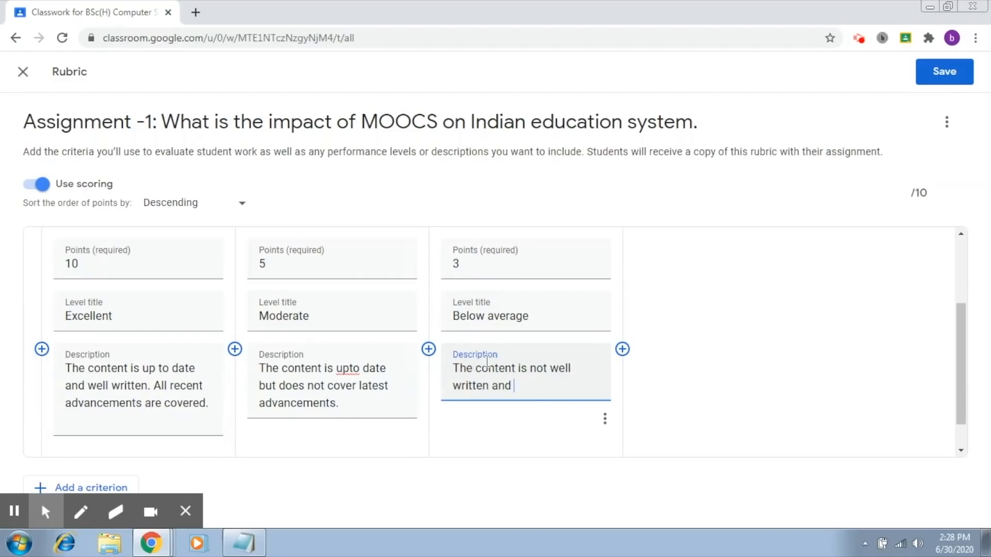
{"action": "type", "text": "does"}
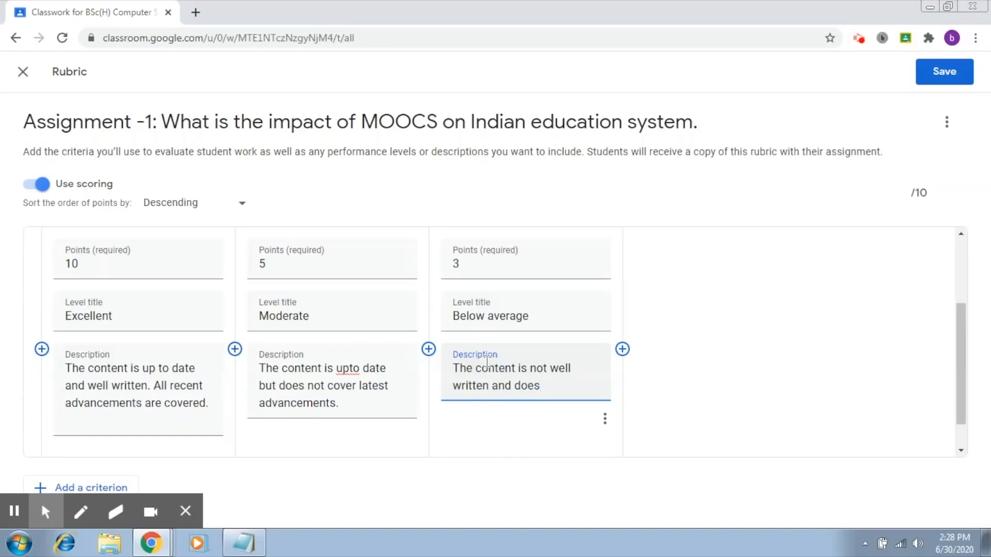
{"action": "type", "text": "not really highli"}
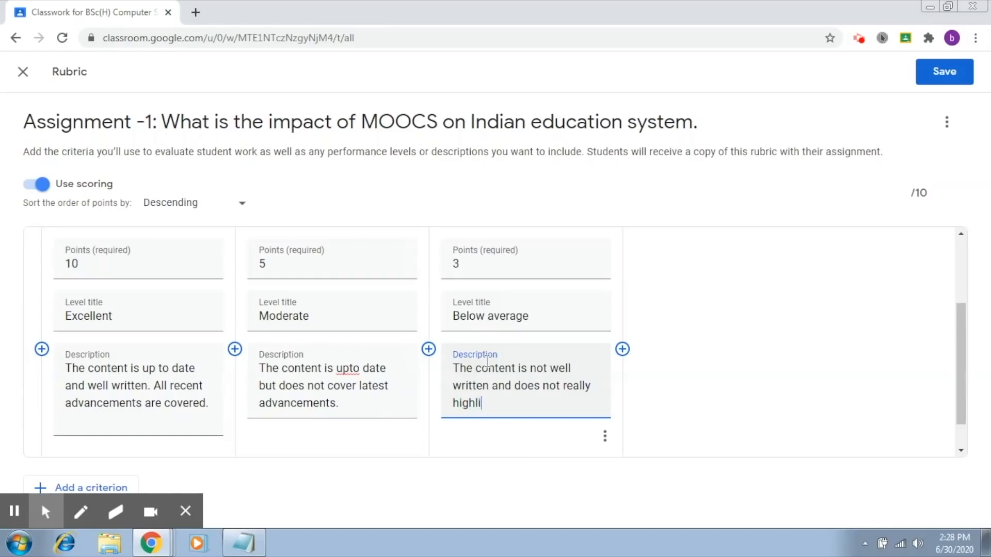
{"action": "type", "text": "ght the role of"}
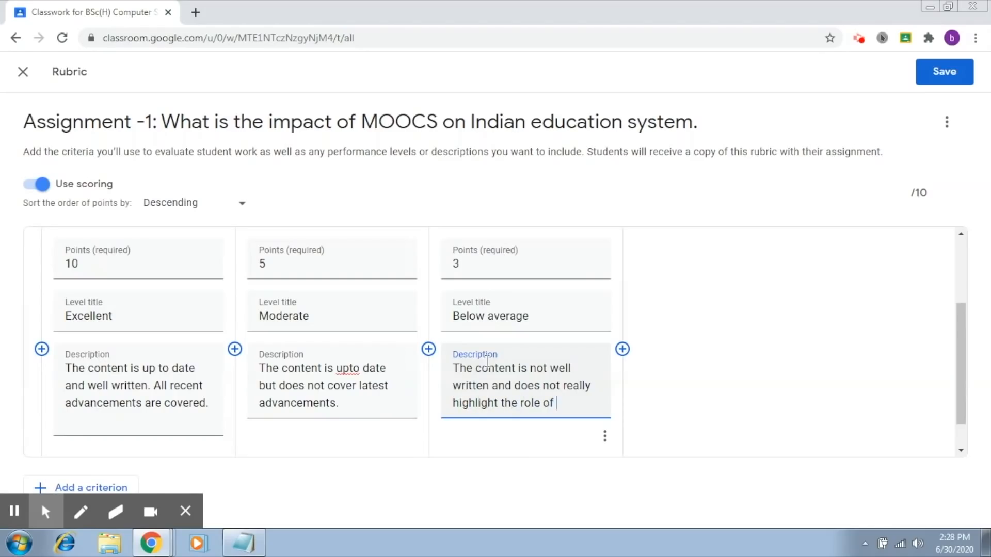
{"action": "type", "text": "MOOCs in"}
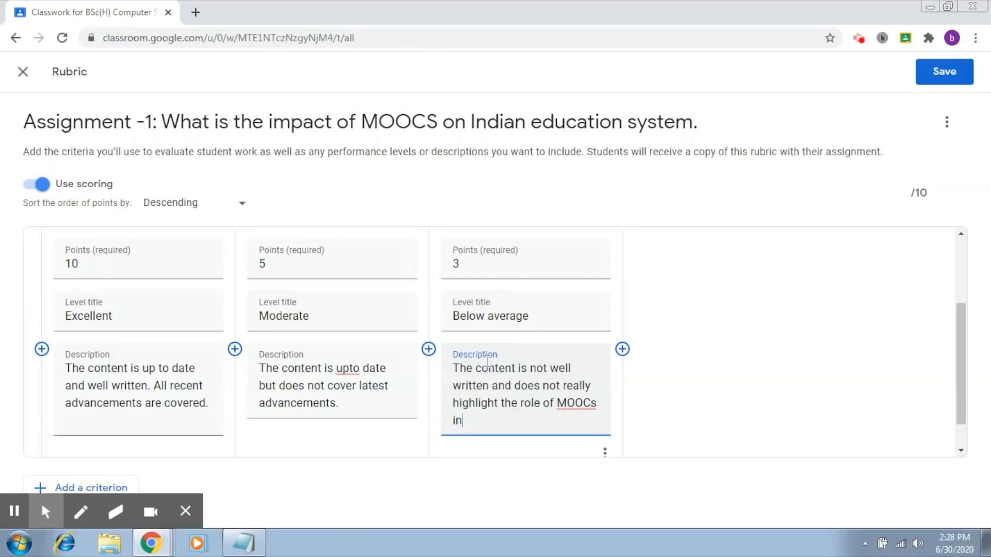
{"action": "type", "text": "the ed"}
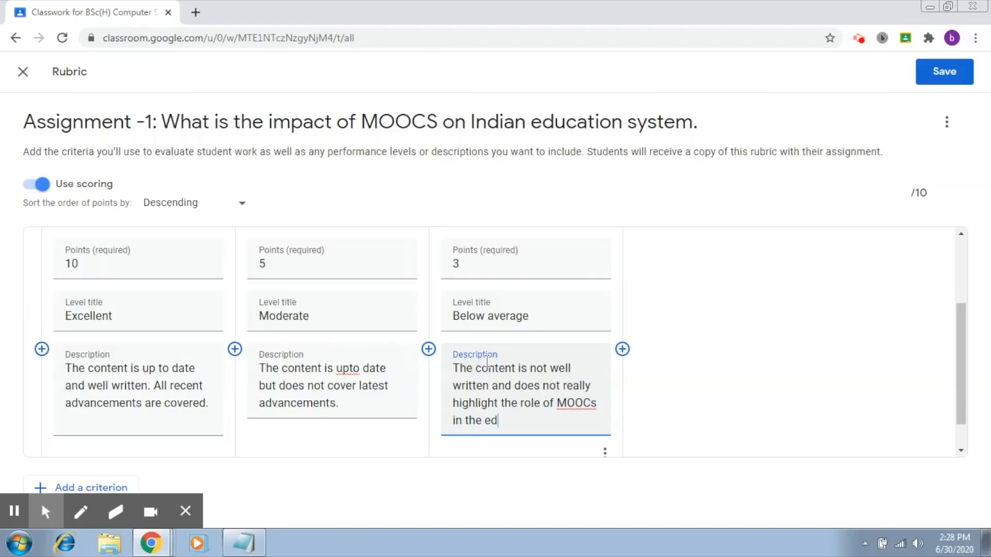
{"action": "type", "text": "ucation s"}
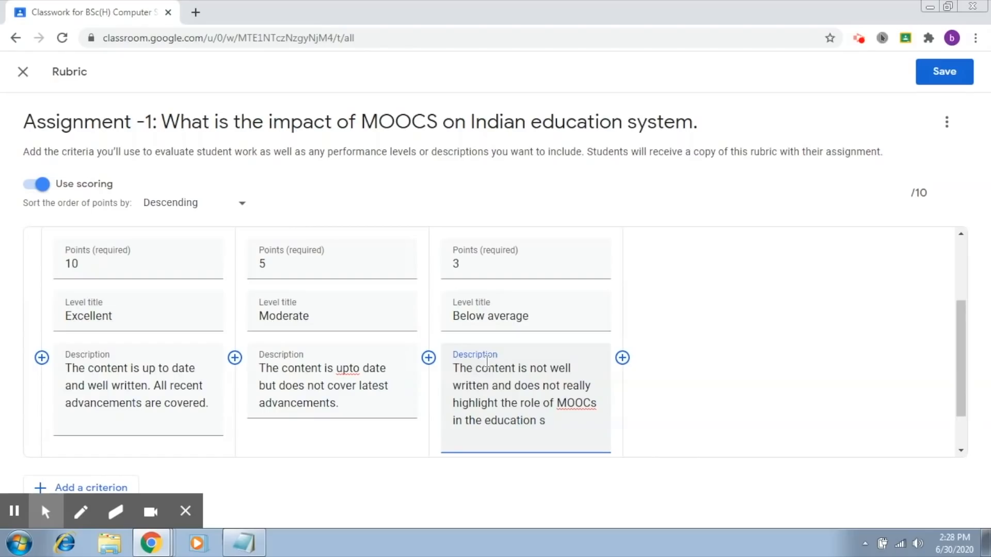
{"action": "type", "text": "ystem prop"}
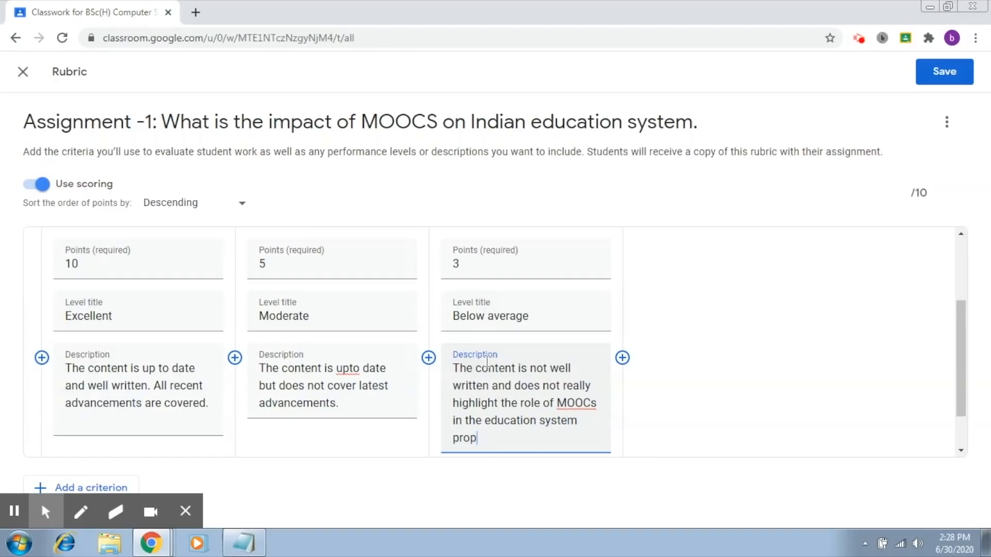
{"action": "type", "text": "erly."}
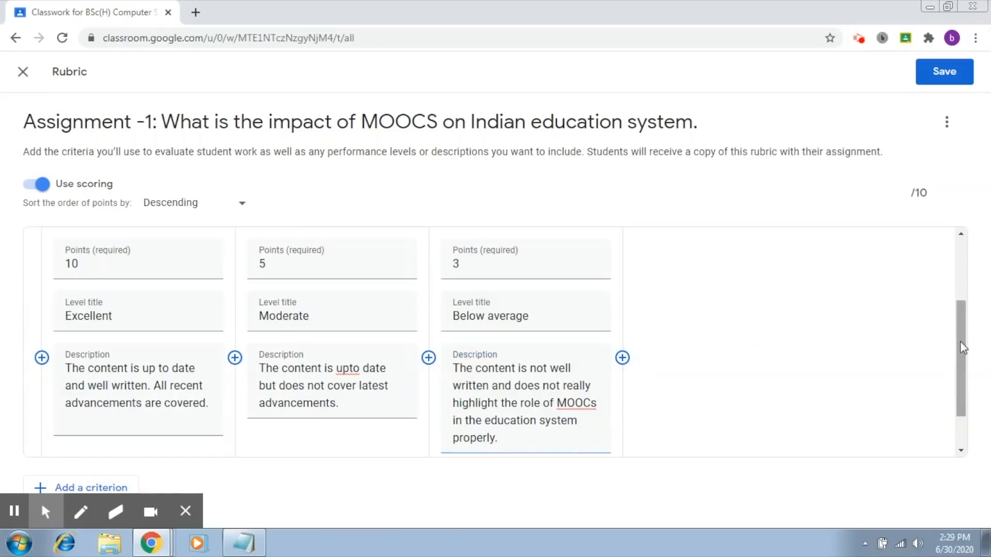
Add a second, blank criterion below the finished Content criterion
{"action": "scroll", "scroll_direction": "down", "scroll_amount": 3}
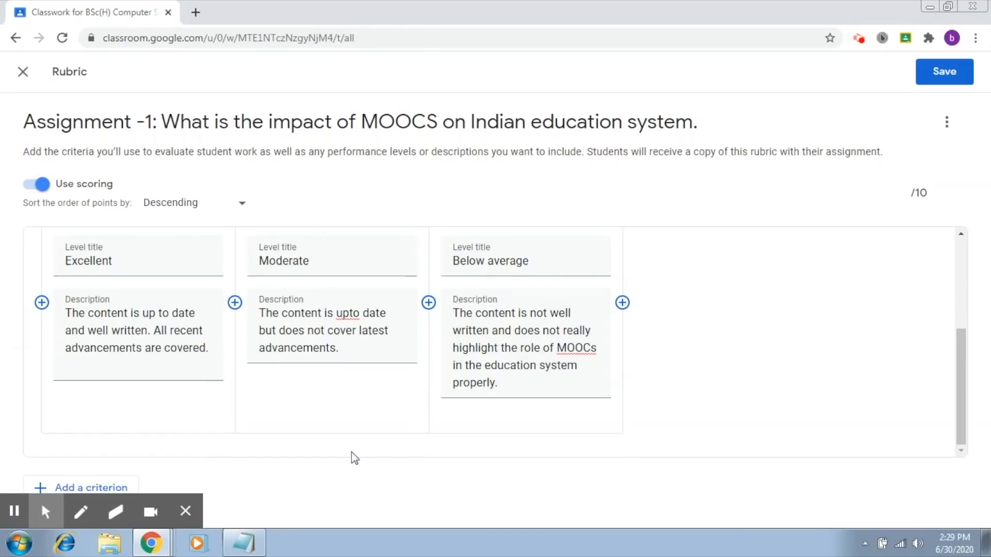
{"action": "mouse_move", "coordinate": [128, 408]}
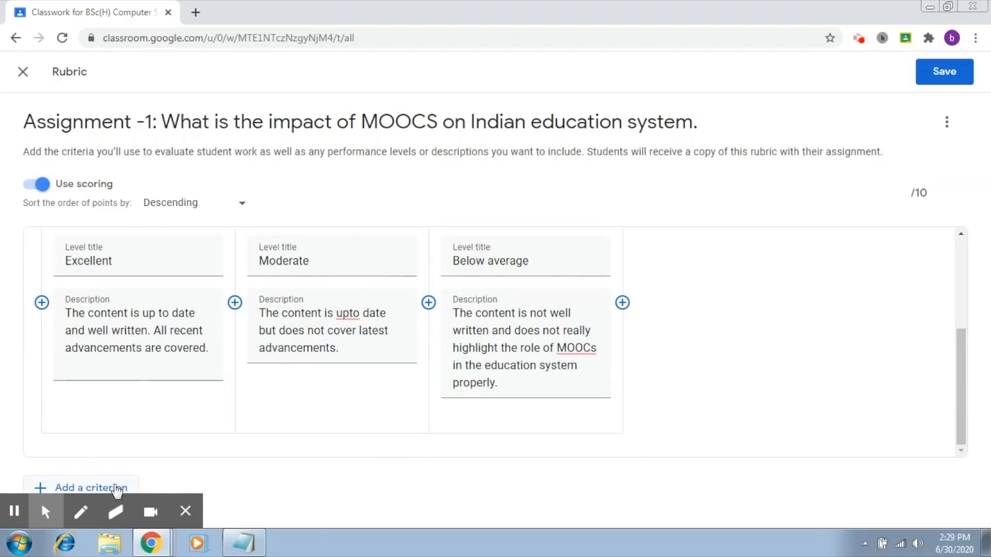
{"action": "left_click", "coordinate": [89, 487]}
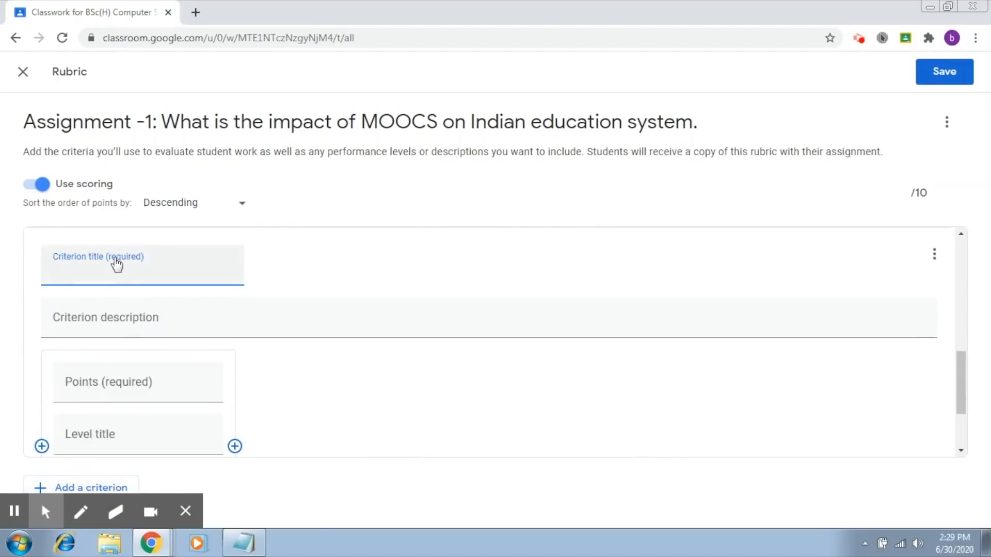